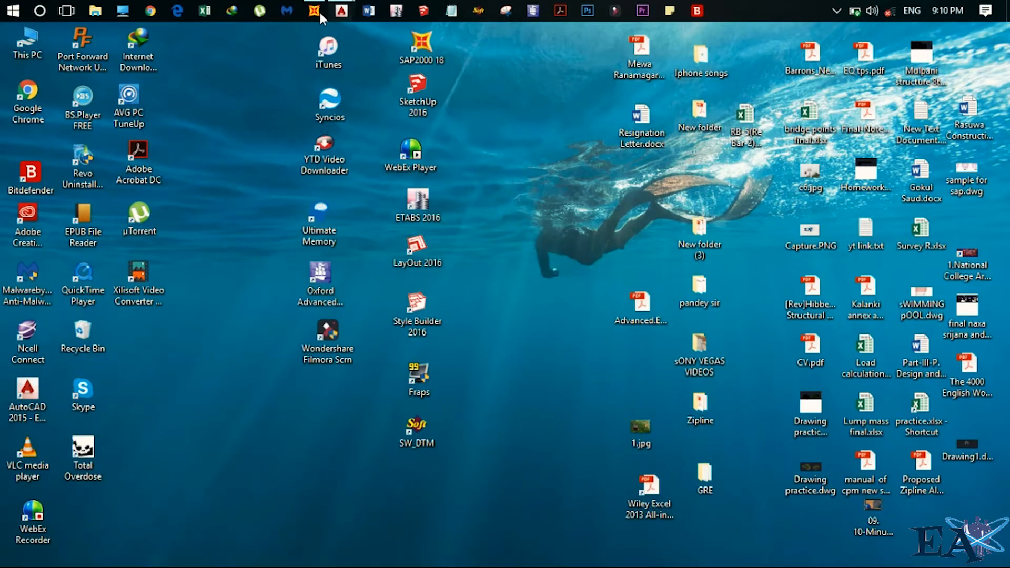
- Turn on joint number labels in the SAP2000 base plan view through Set Display Options
left_click(313, 11)
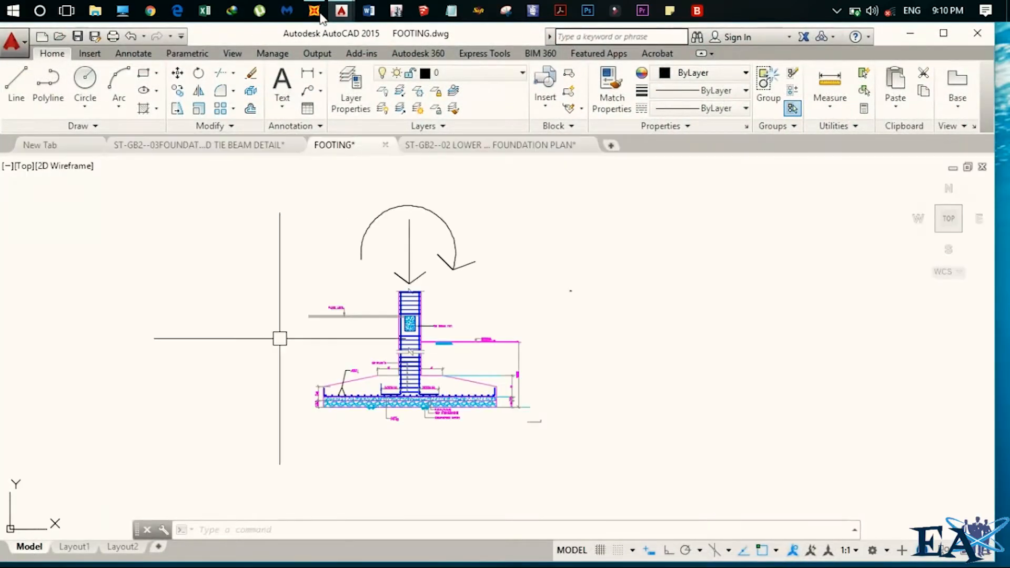
mouse_move(528, 393)
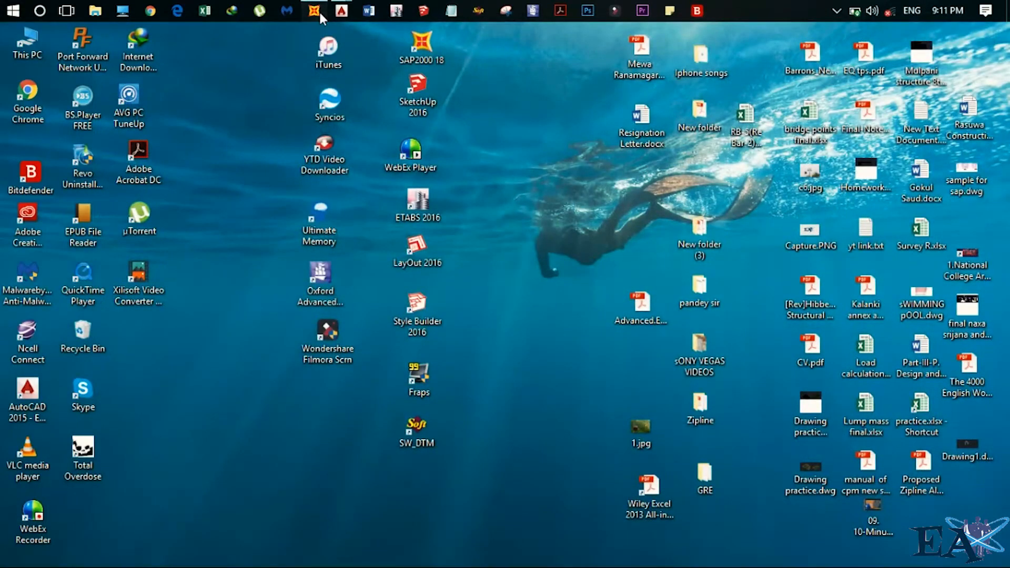
left_click(314, 11)
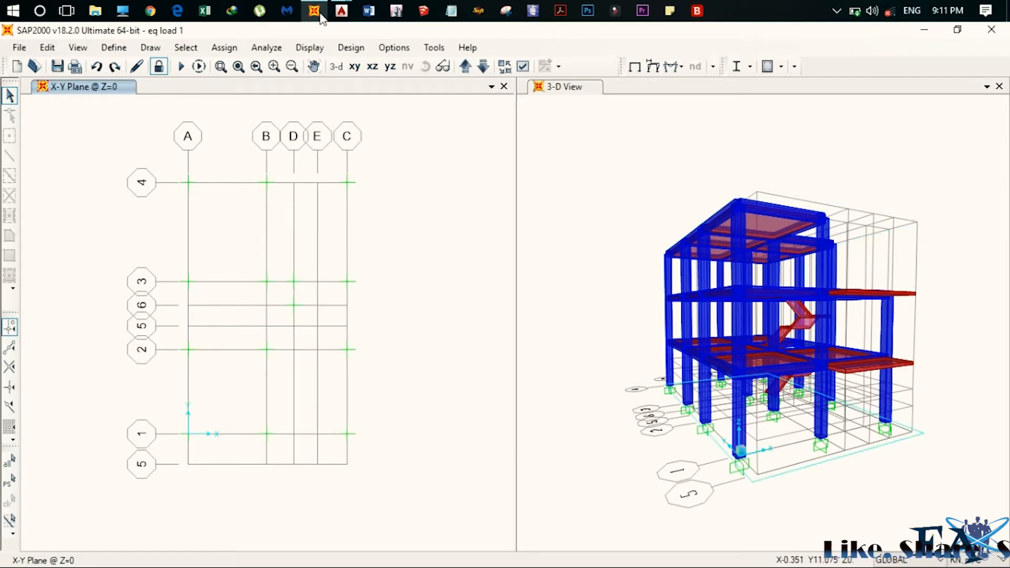
mouse_move(522, 66)
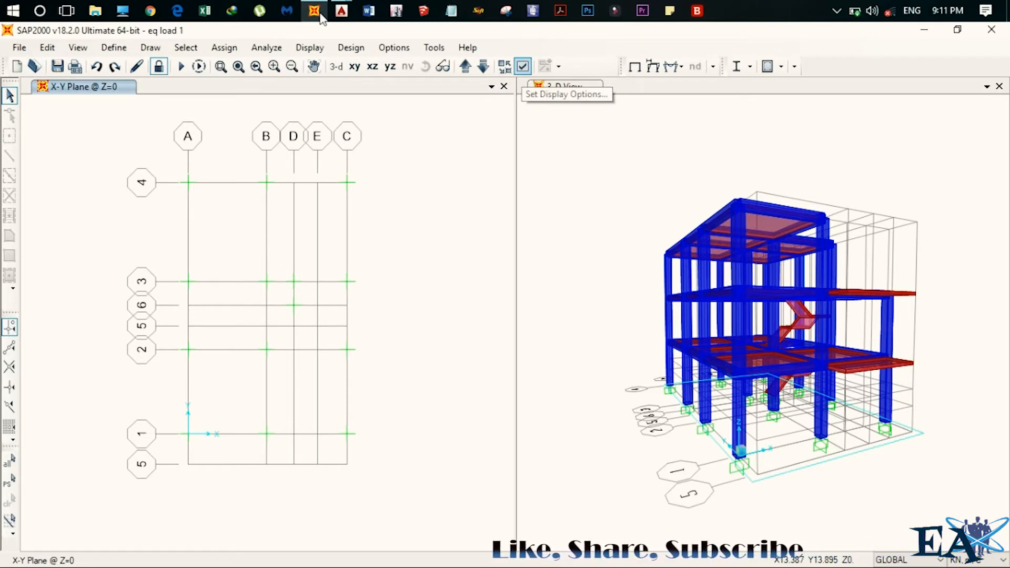
left_click(522, 67)
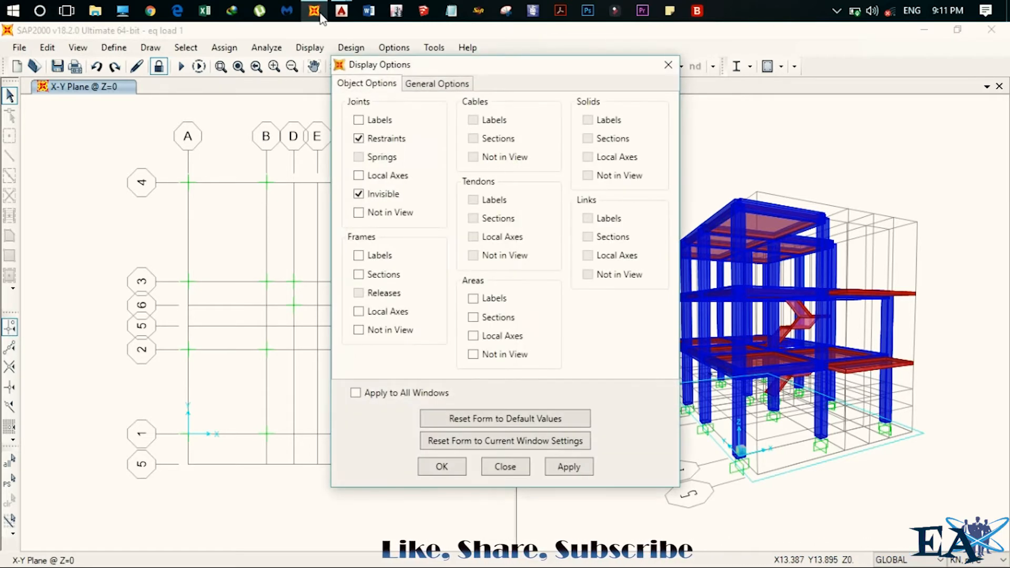
left_click(359, 120)
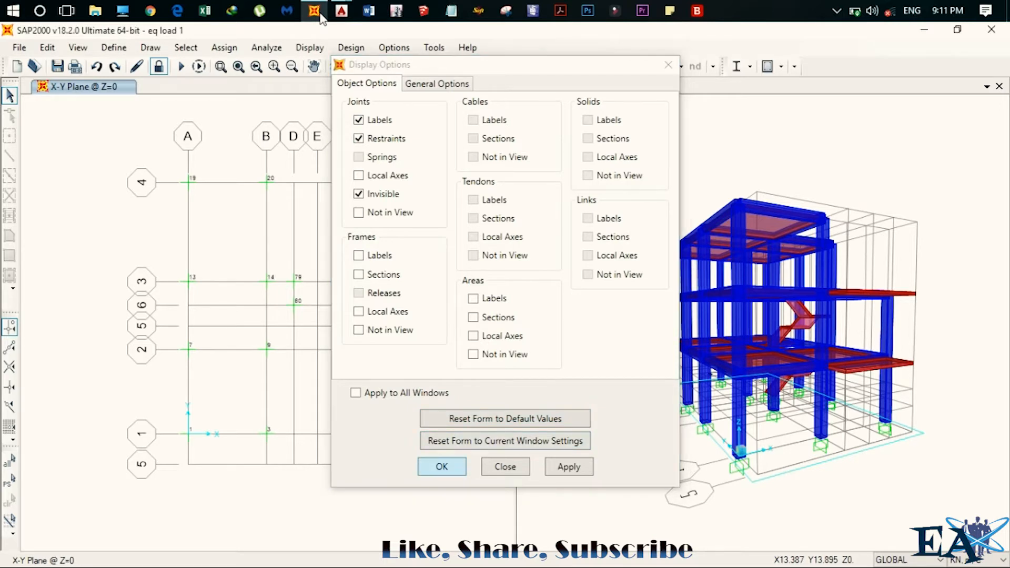
left_click(441, 467)
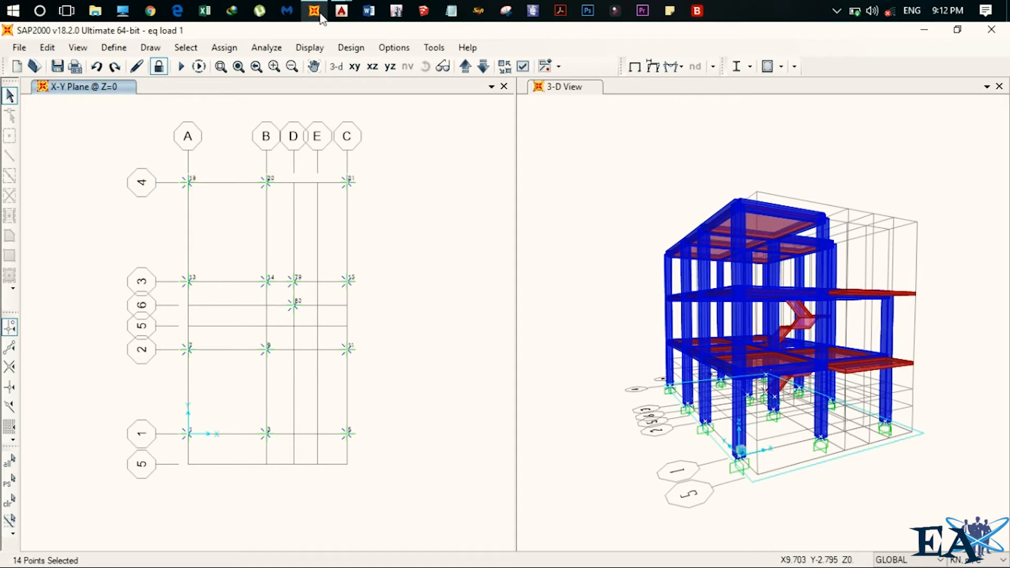
mouse_move(292, 306)
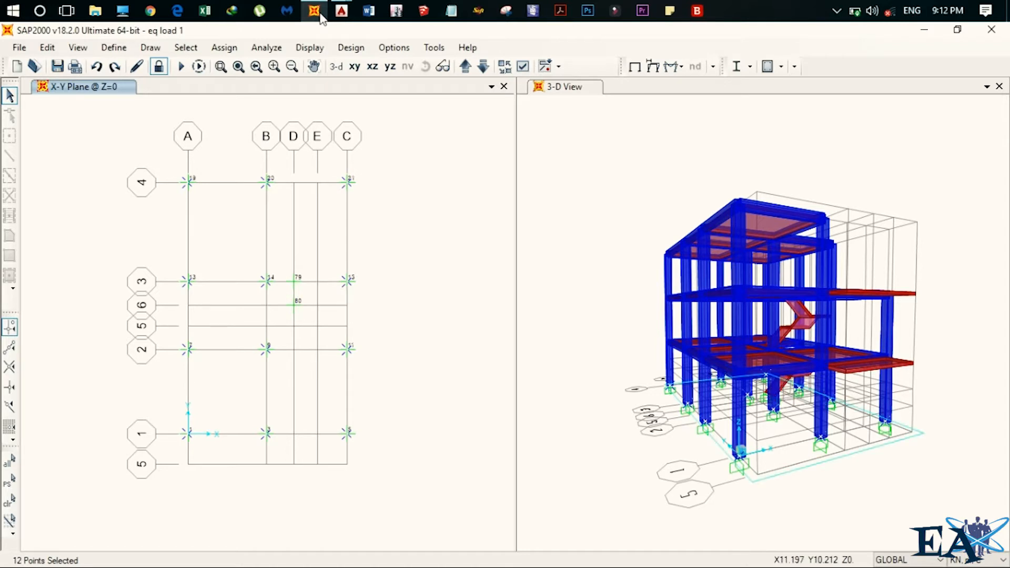
- Display the Joint Output Reactions table restricted to the 1.5(DL+LL) load combination
left_click(310, 47)
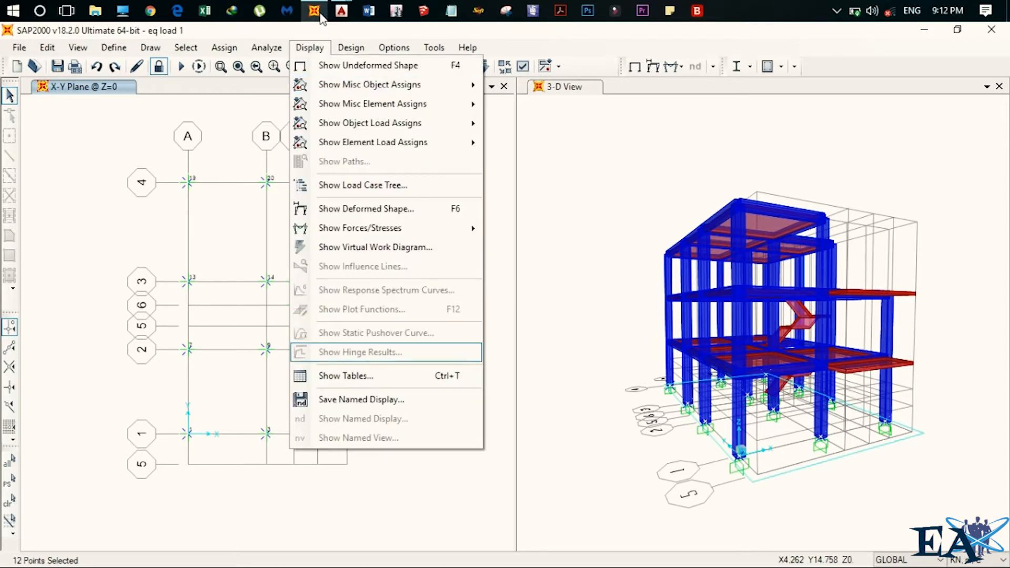
left_click(345, 376)
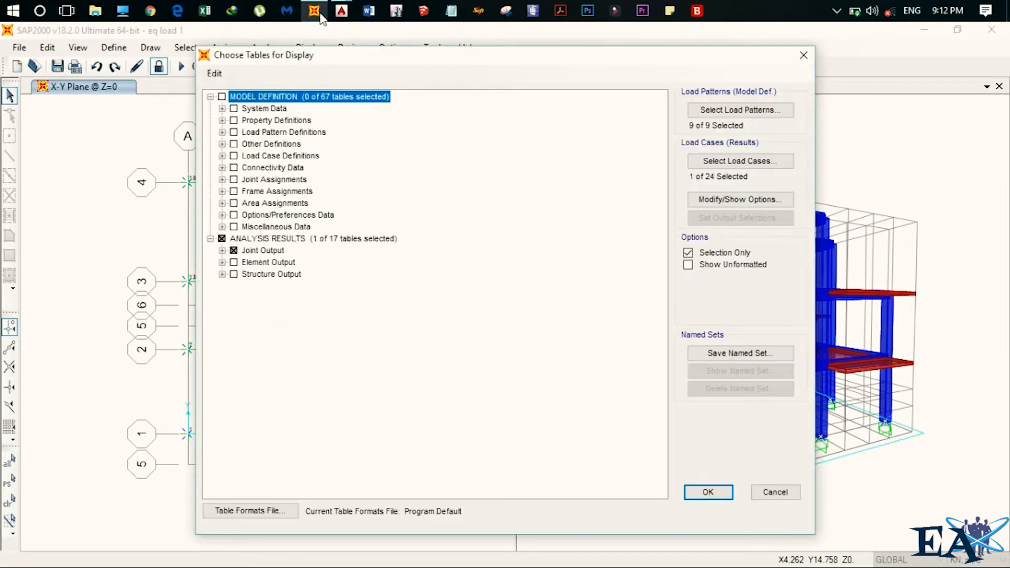
left_click(222, 250)
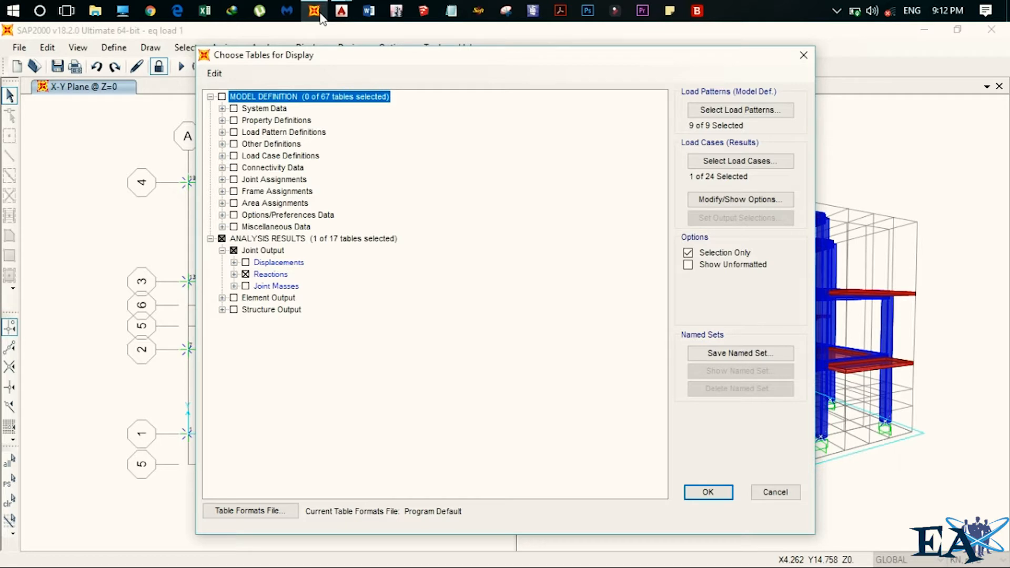
left_click(739, 160)
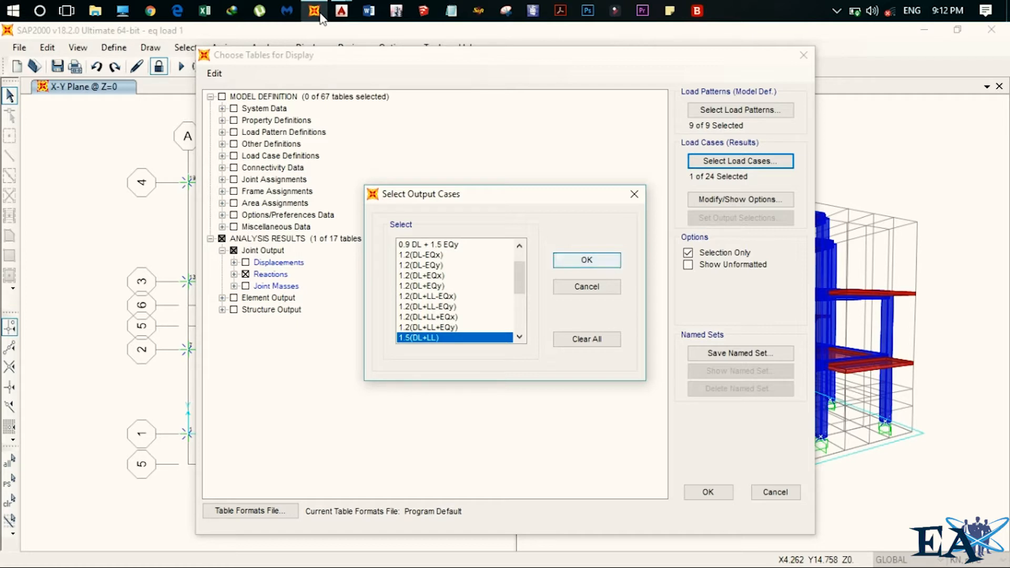
left_click(585, 259)
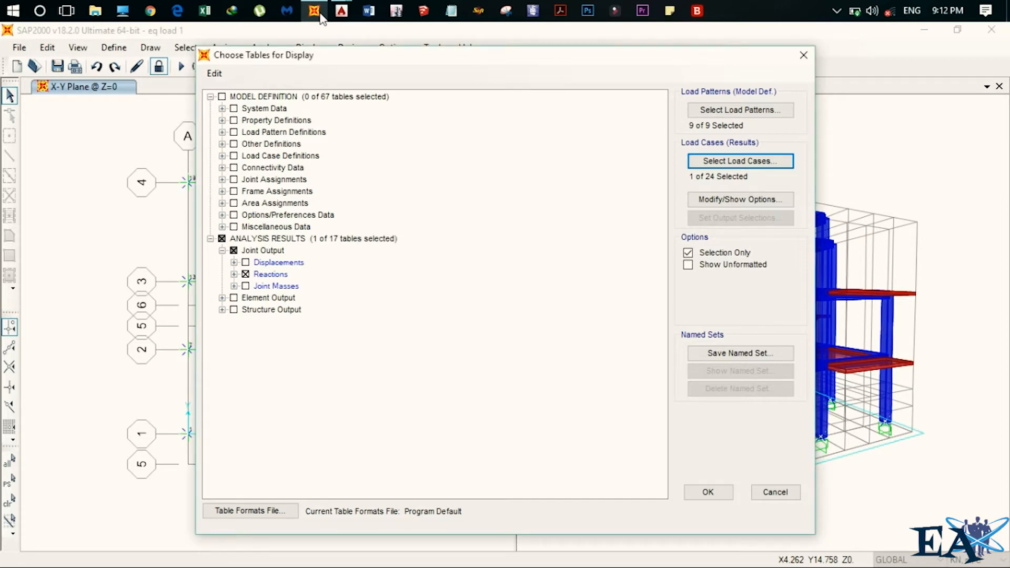
left_click(706, 491)
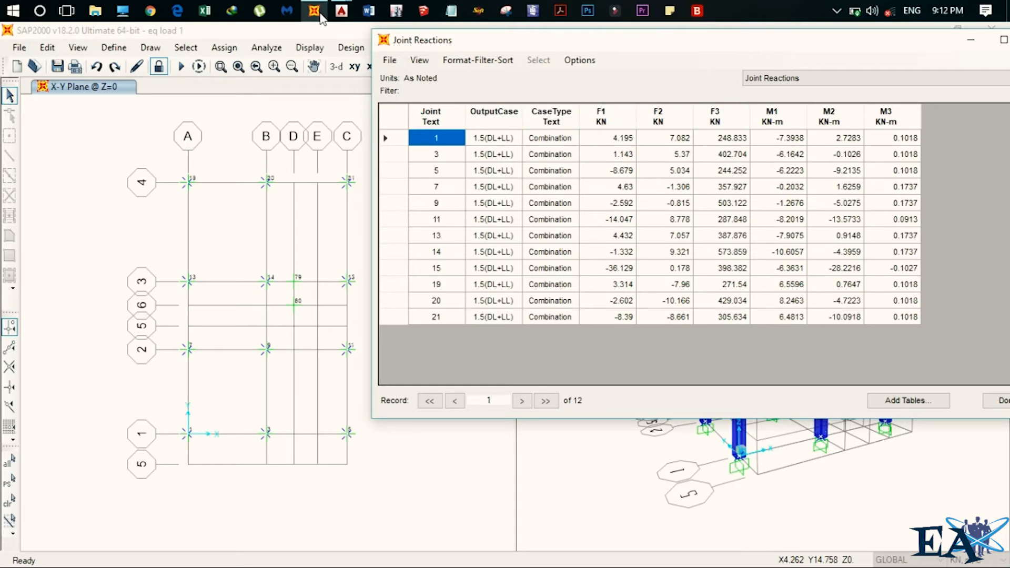
- Review the 1.5(DL+LL) base joint reactions, close the table, and switch to AutoCAD
left_click_drag(422, 40, 315, 42)
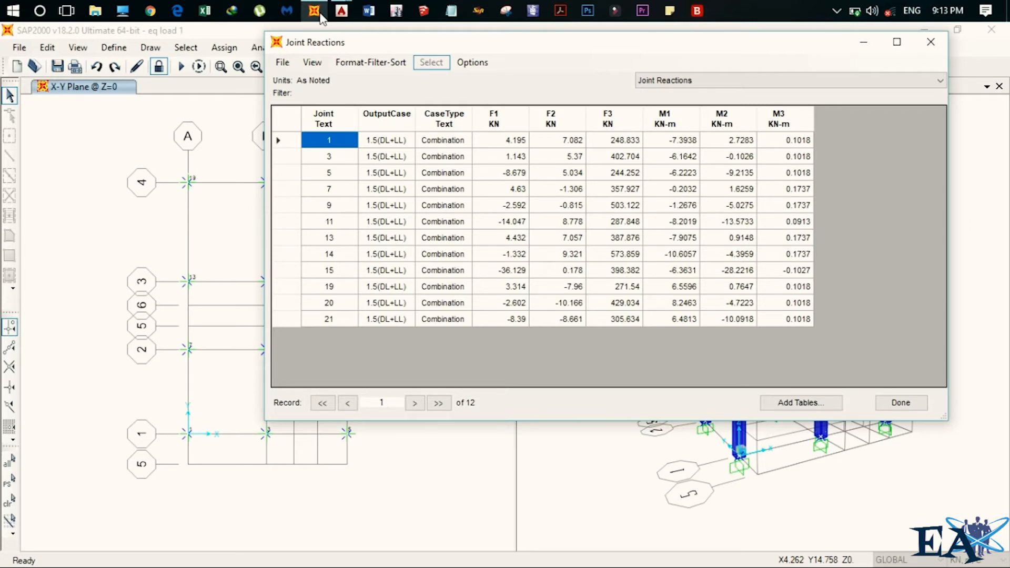
left_click(341, 11)
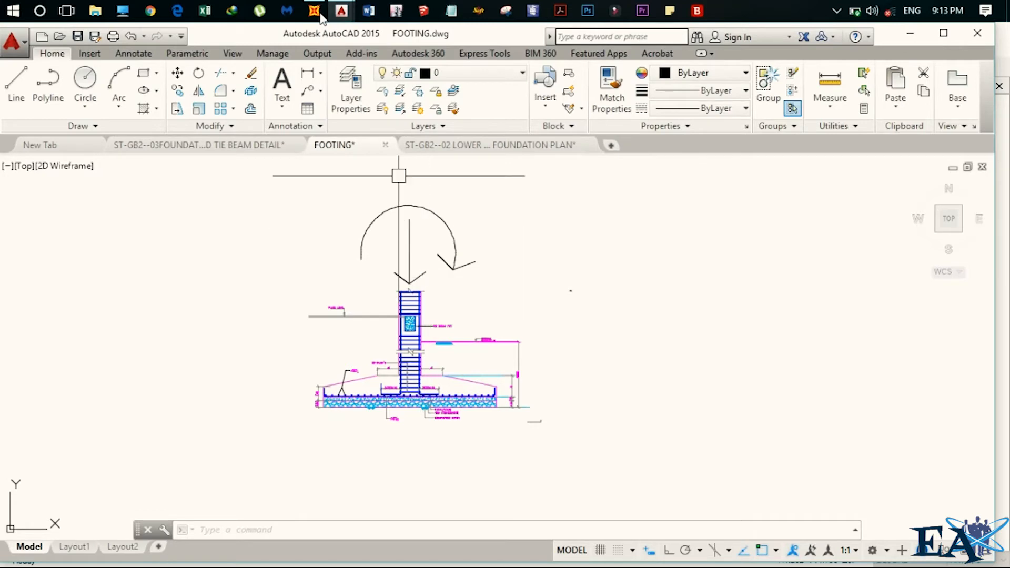
left_click(314, 11)
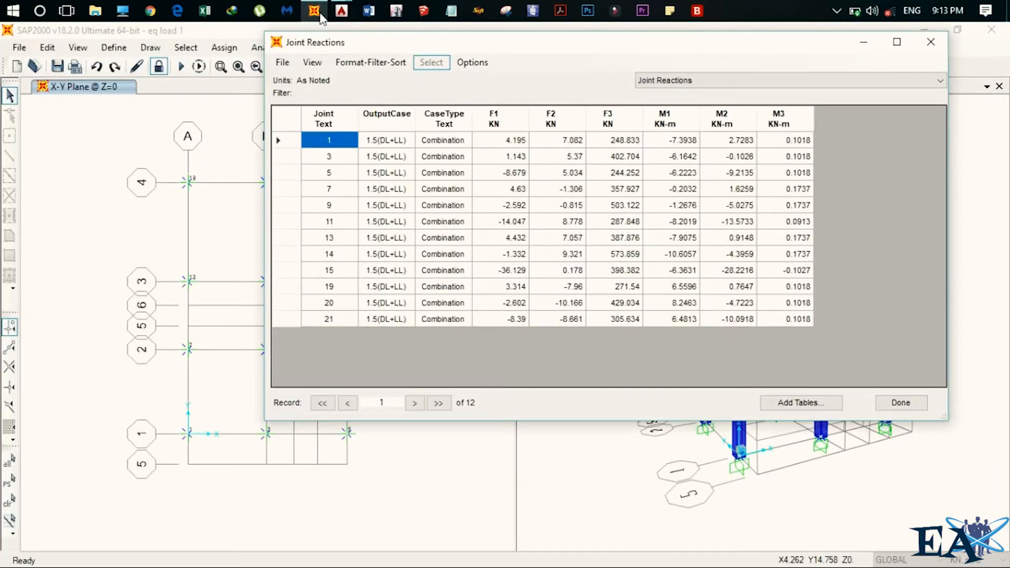
left_click(606, 140)
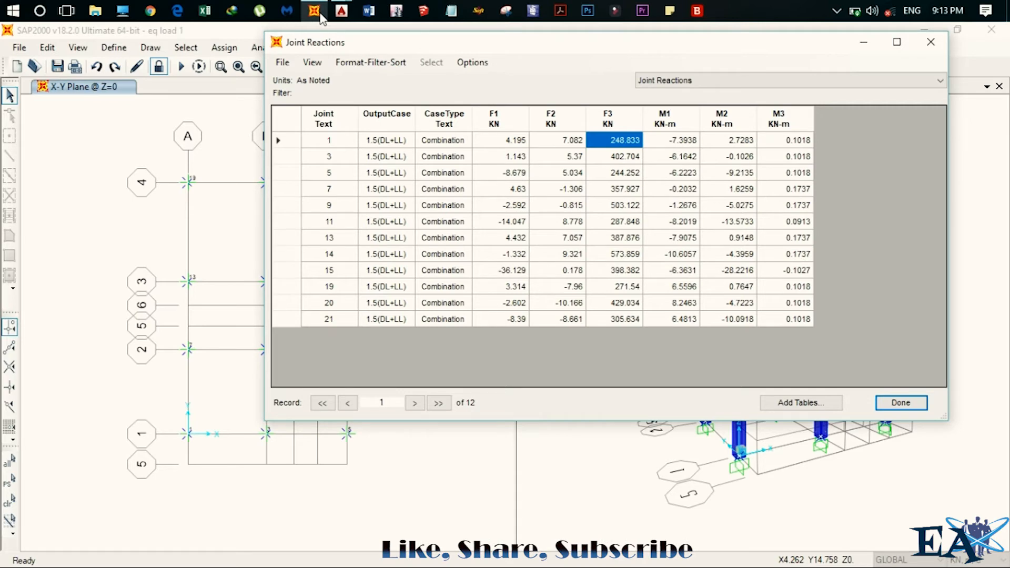
left_click(900, 403)
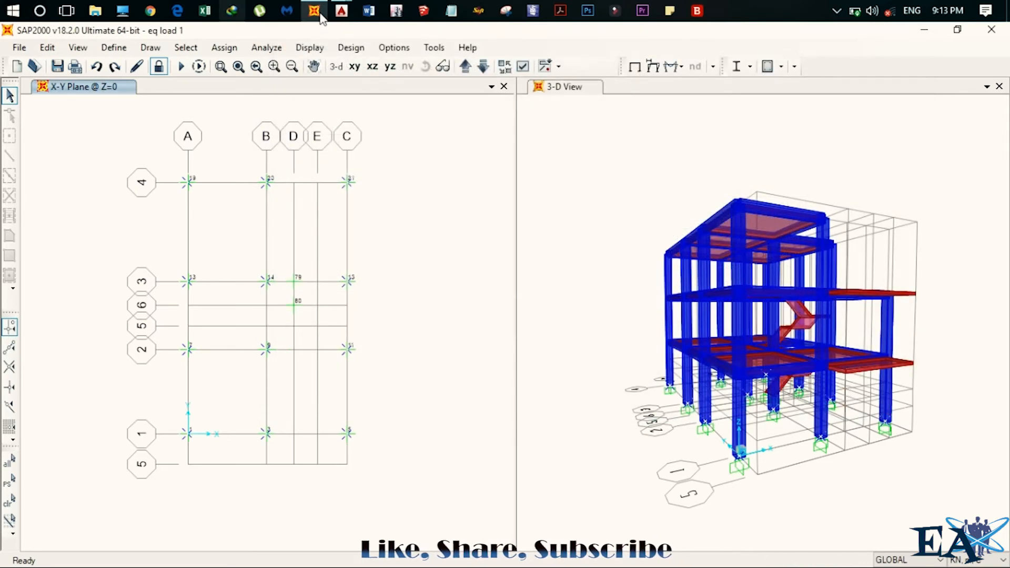
left_click(341, 11)
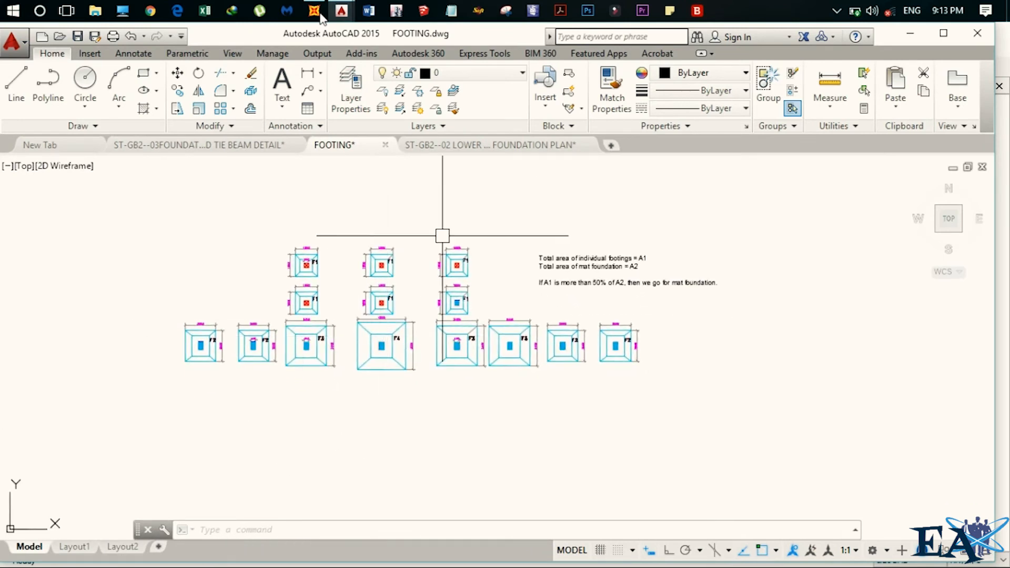
mouse_move(330, 368)
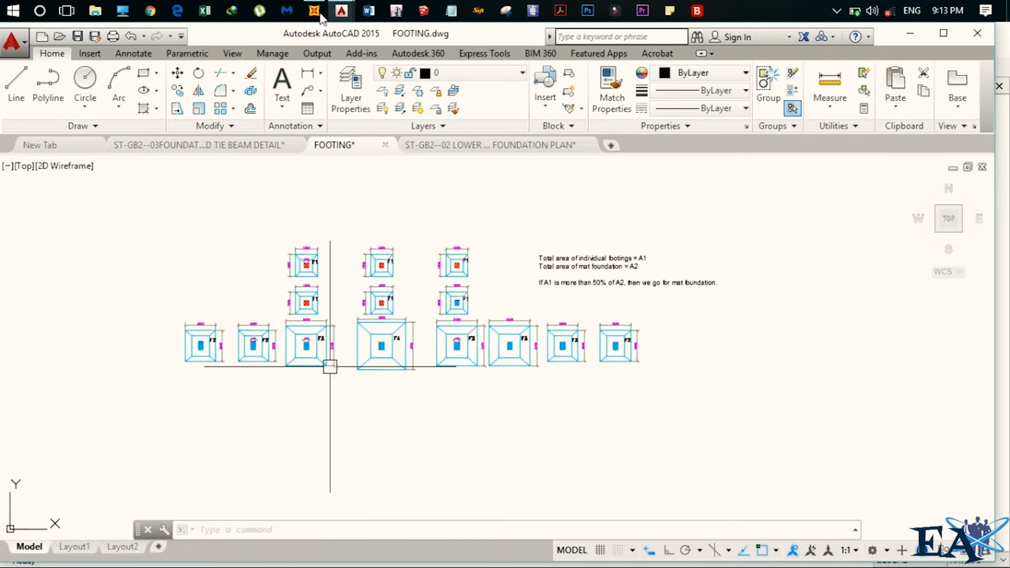
mouse_move(514, 287)
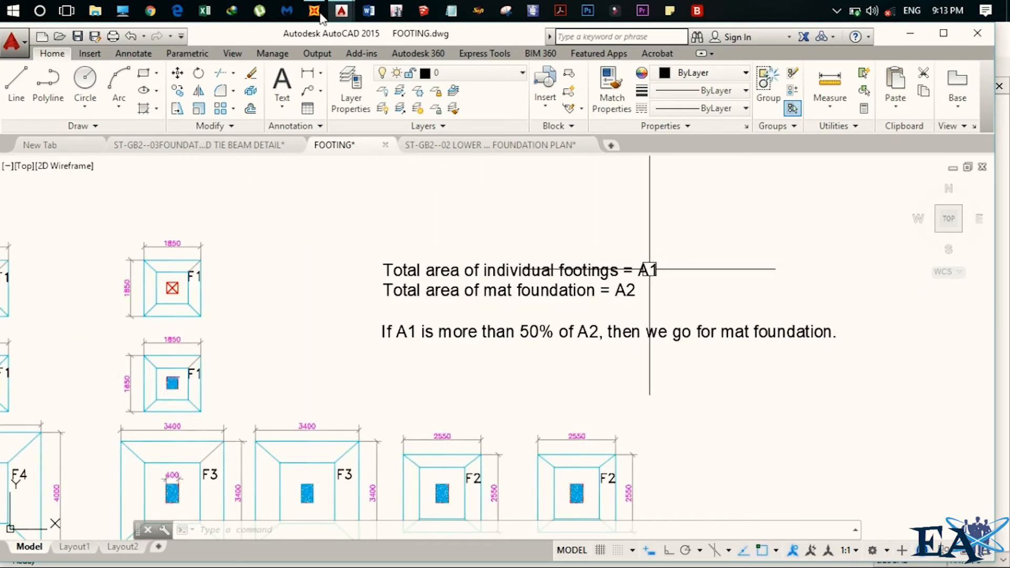
- Zoom the AutoCAD footing plan around the footing groups, then return to SAP2000
scroll("down", 3)
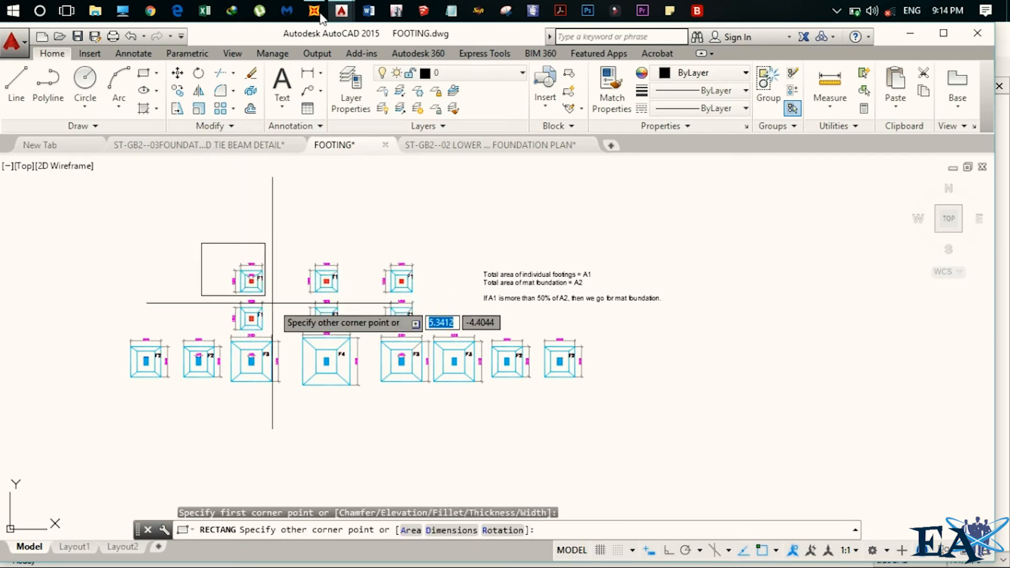
mouse_move(435, 335)
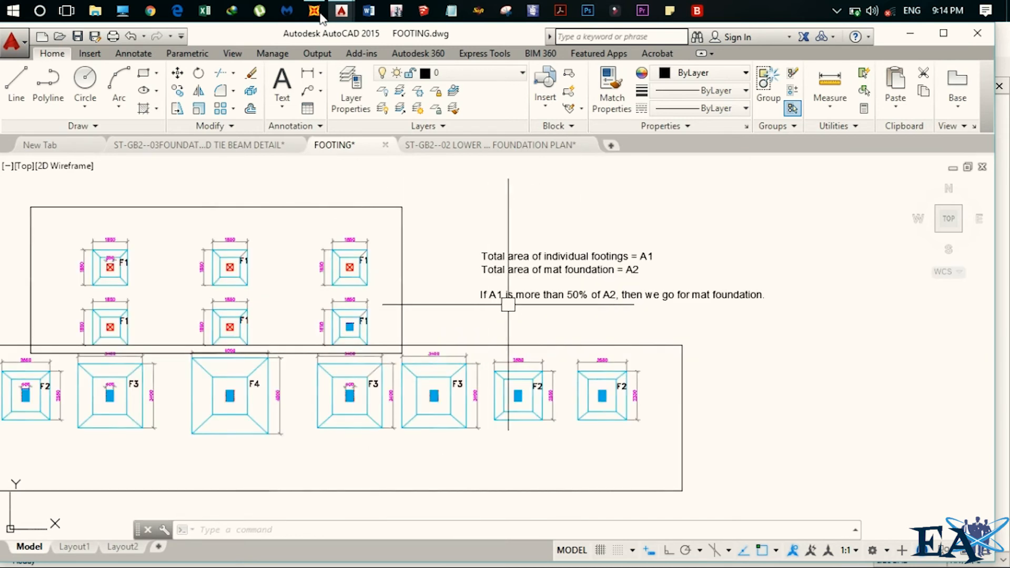
mouse_move(594, 319)
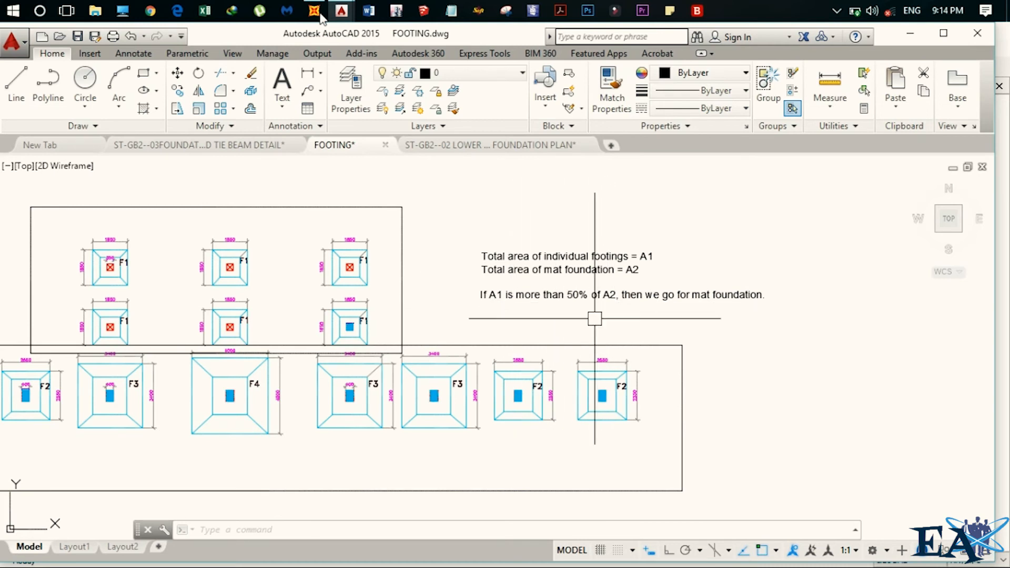
mouse_move(217, 256)
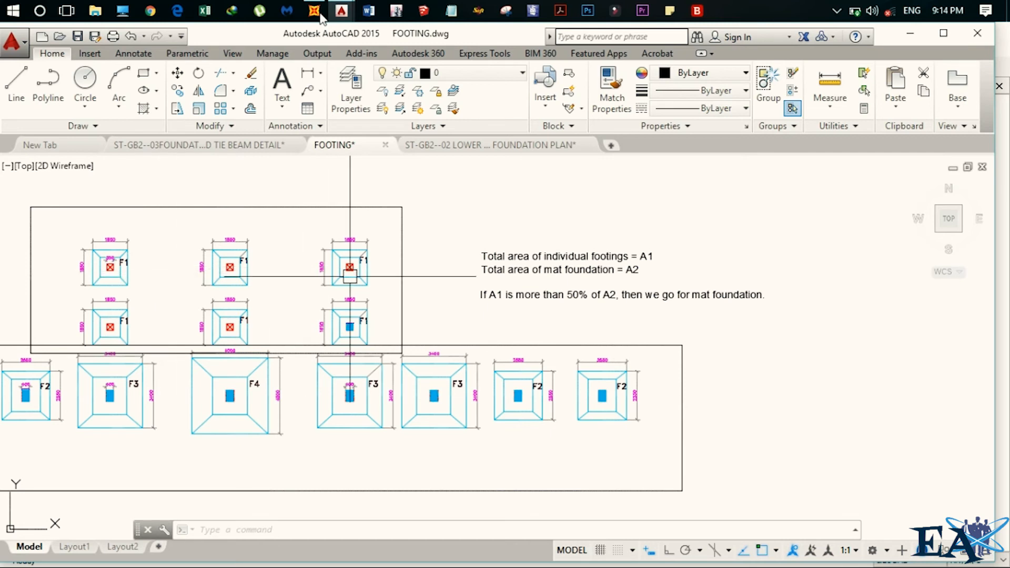
mouse_move(581, 310)
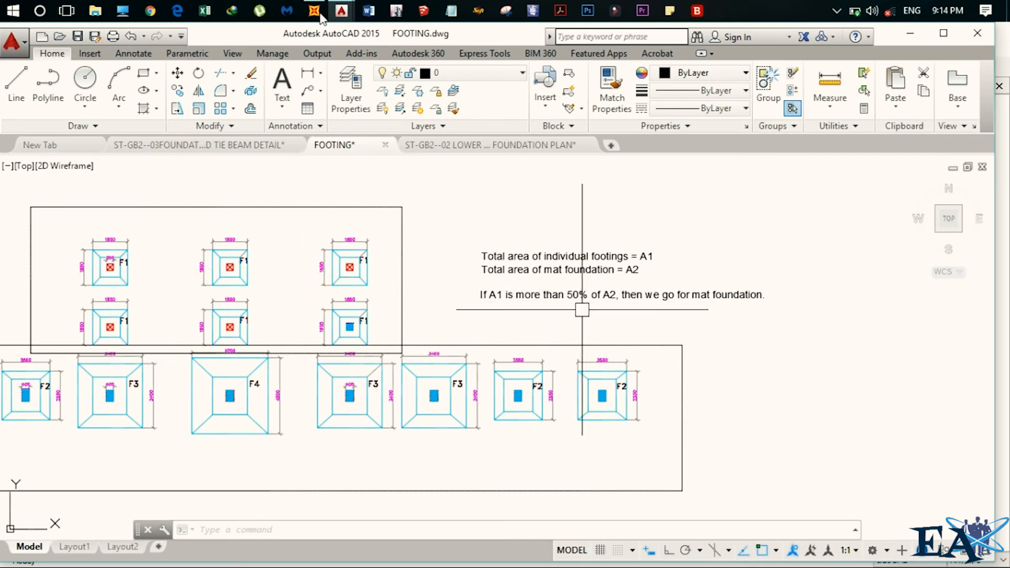
mouse_move(694, 294)
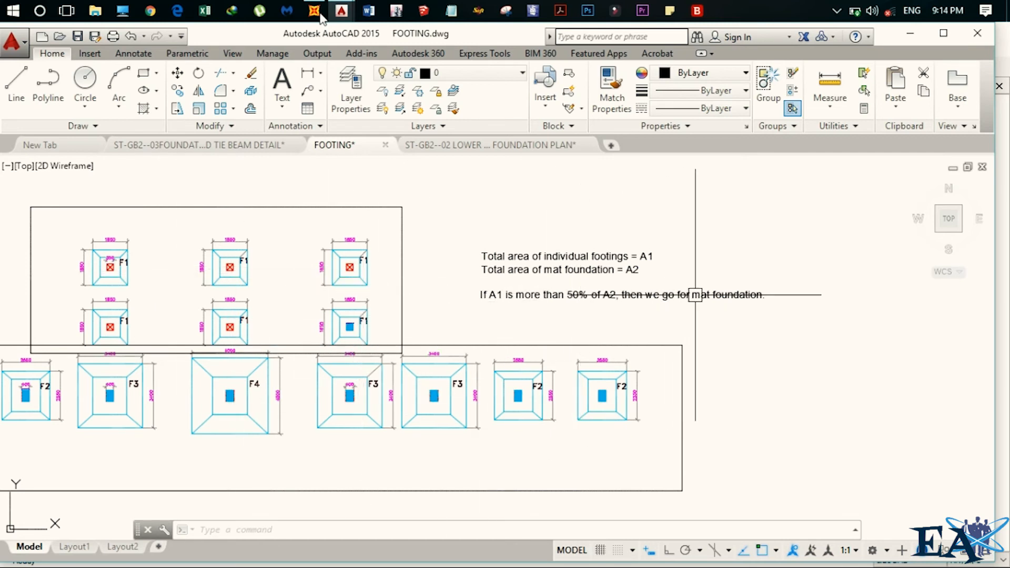
mouse_move(759, 312)
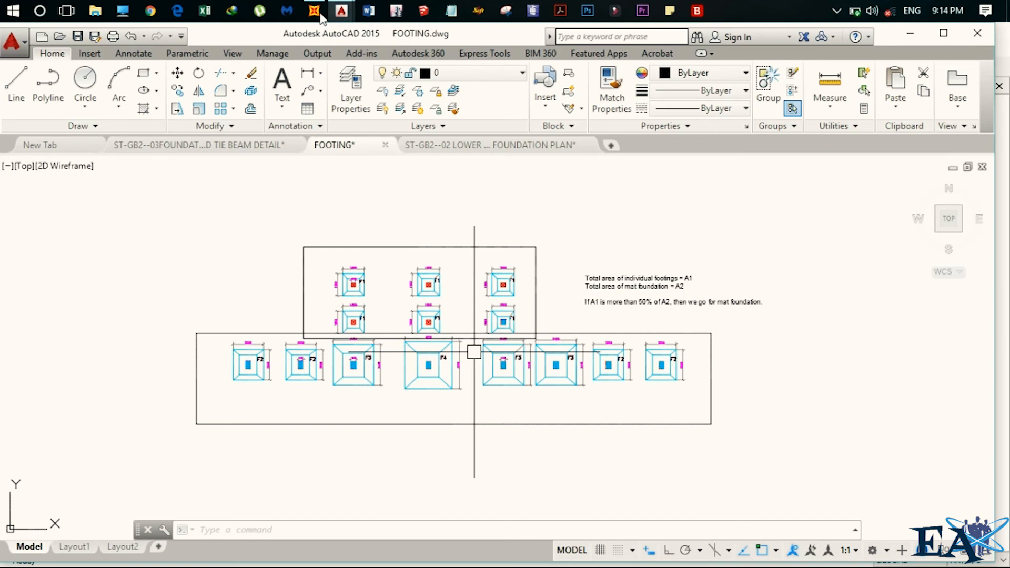
left_click(313, 11)
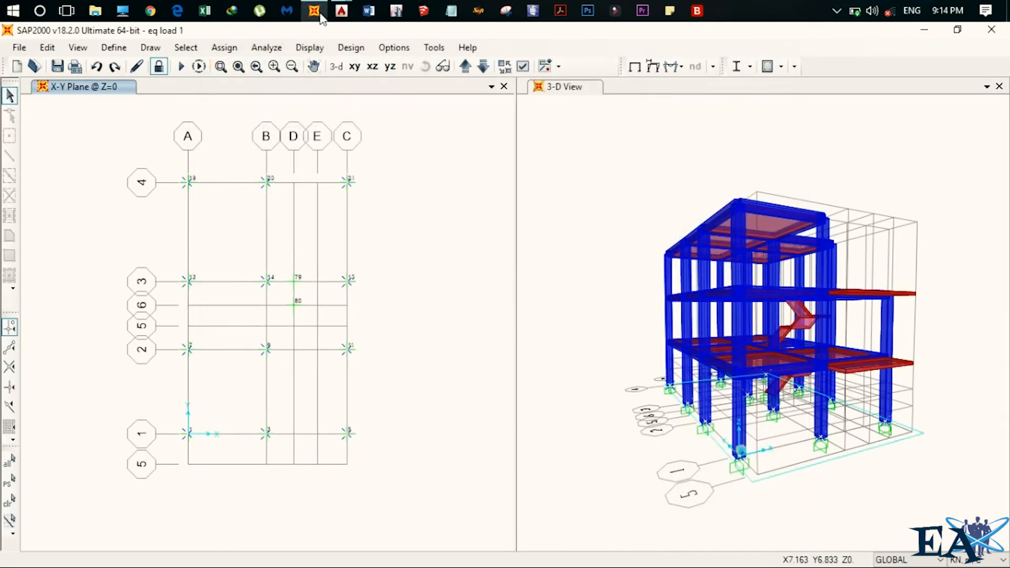
left_click(309, 47)
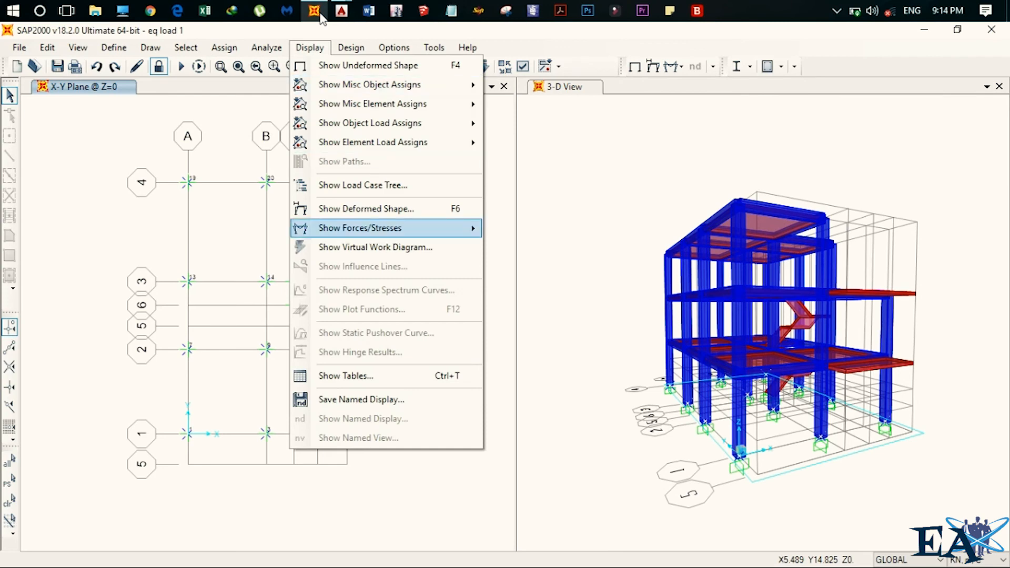
left_click(345, 376)
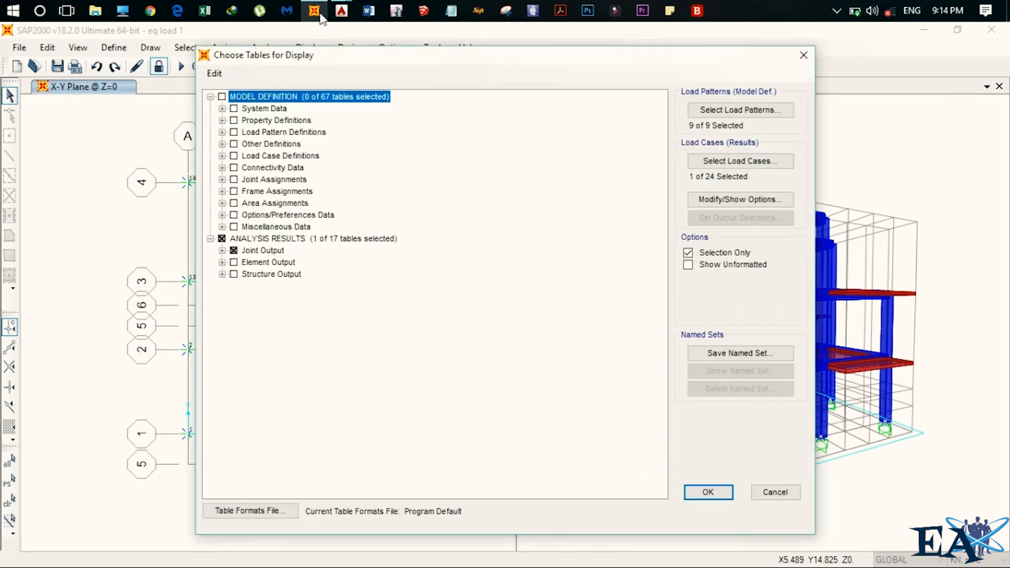
left_click(706, 491)
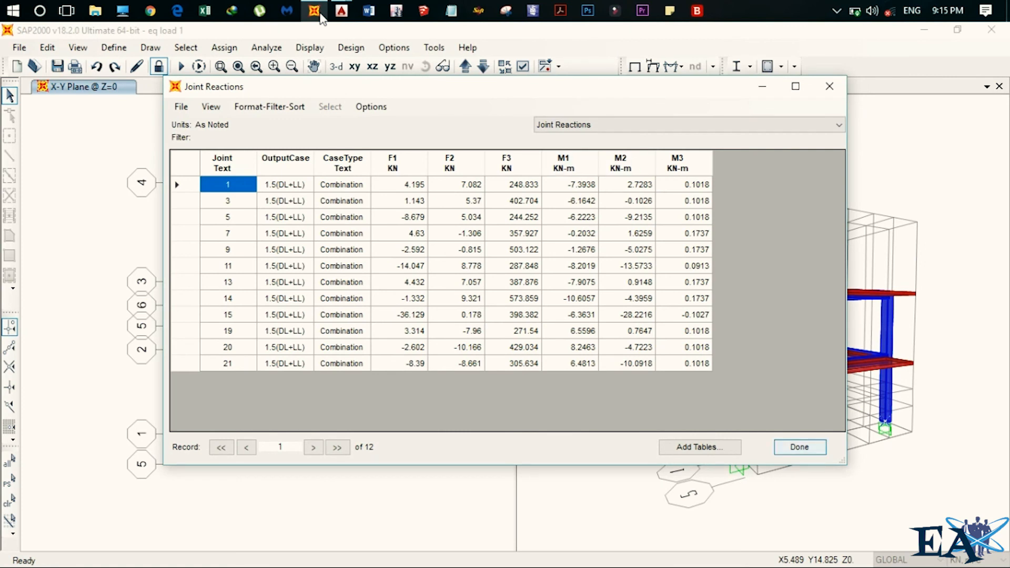
left_click(799, 447)
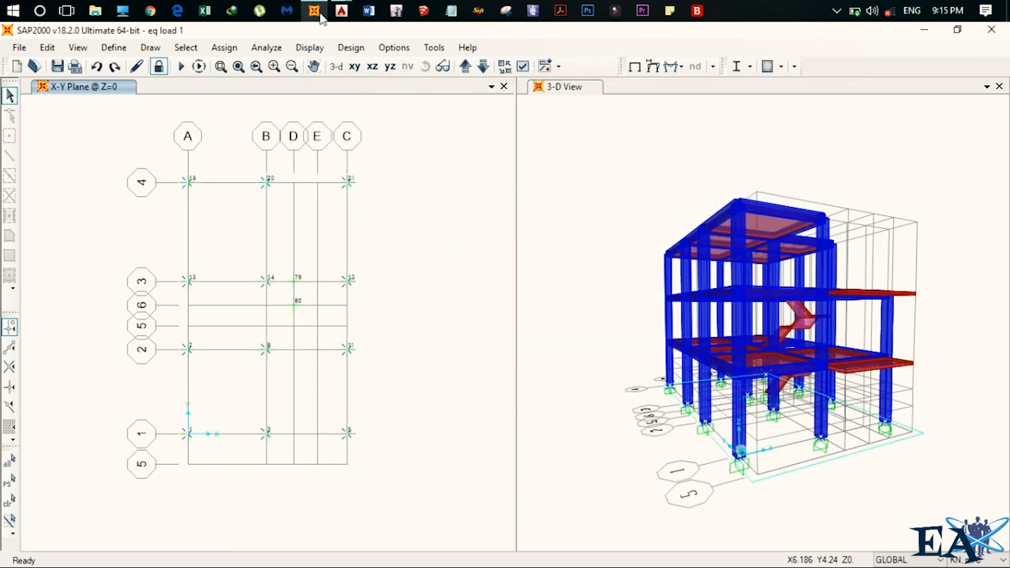